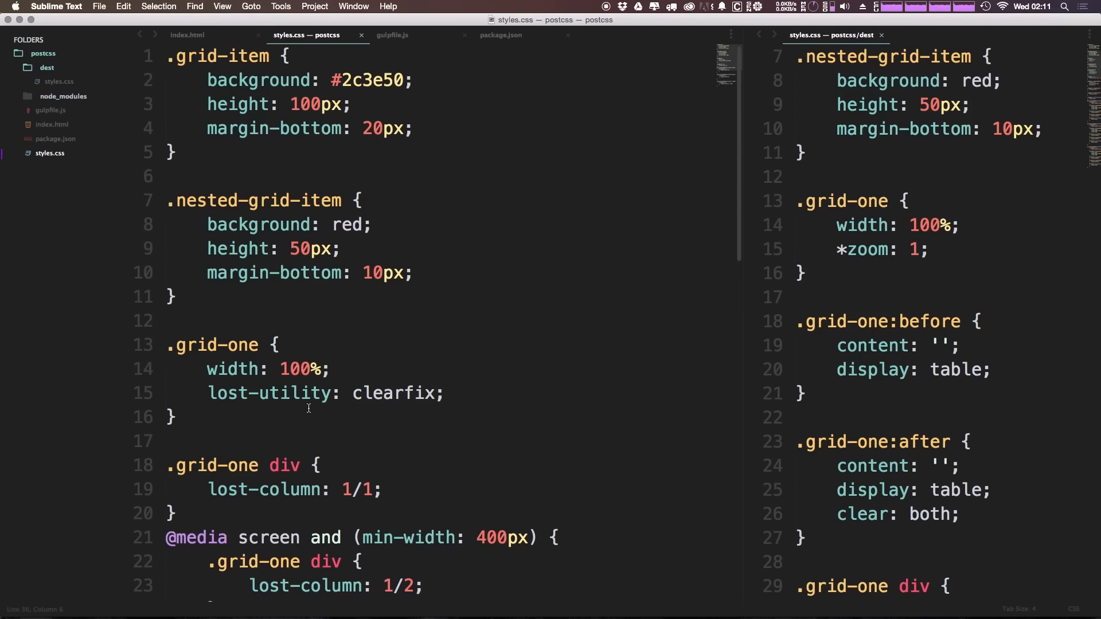
pyautogui.moveTo(258, 24)
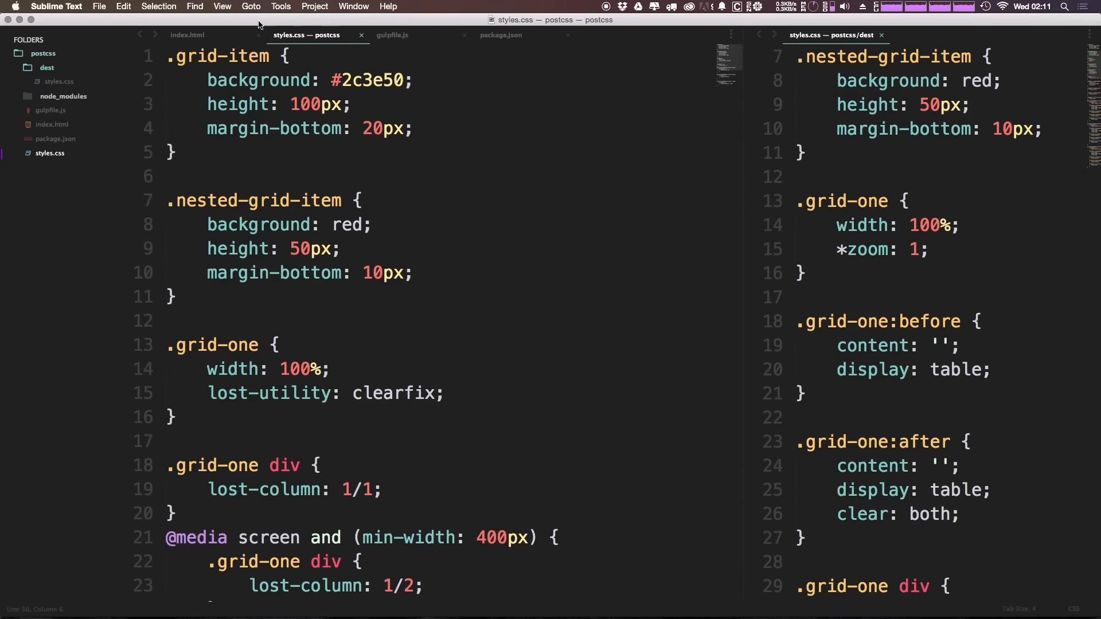
# Rename the second section's class in index.html from grid-one to grid-two.
pyautogui.click(186, 34)
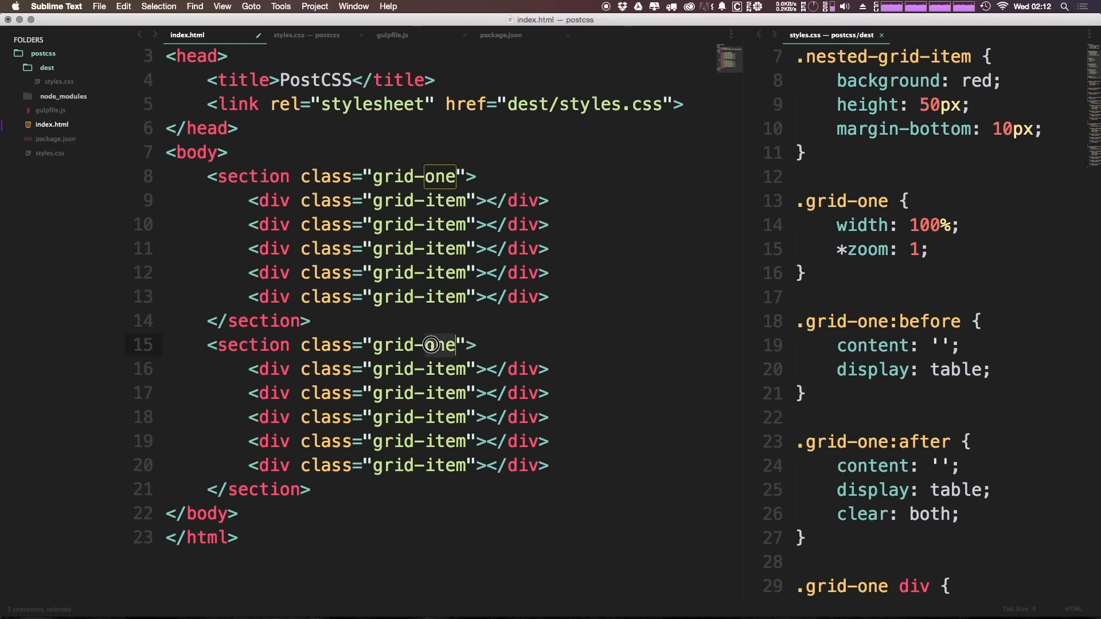
pyautogui.write('two')
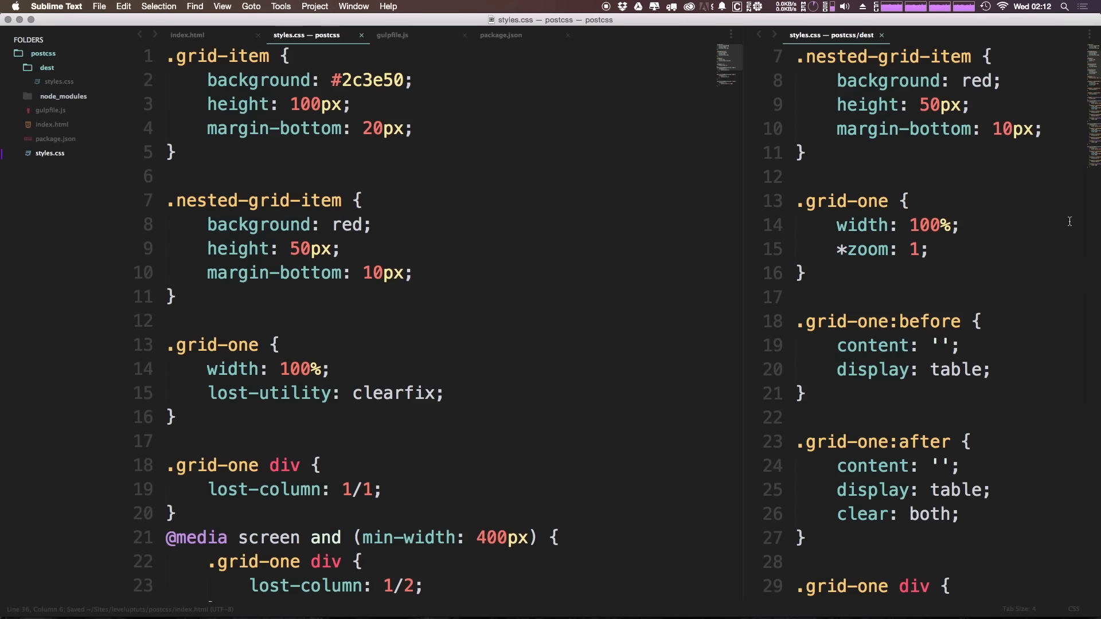
# Rename the copied block to .grid-two and add height: 500px after the clearfix declaration.
pyautogui.scroll(-3)
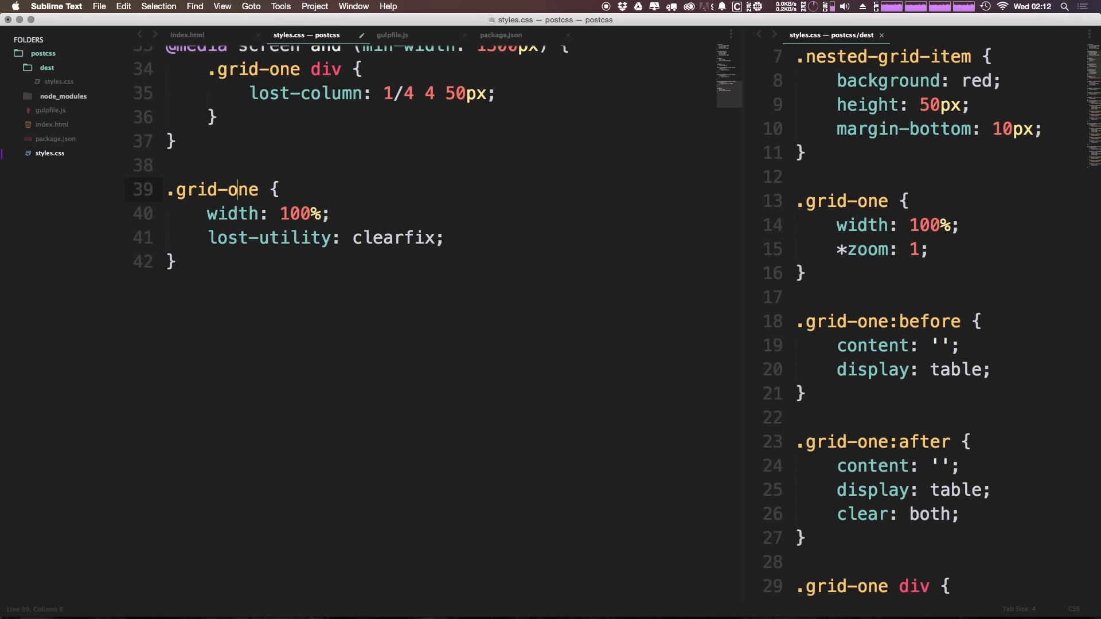
pyautogui.write('two')
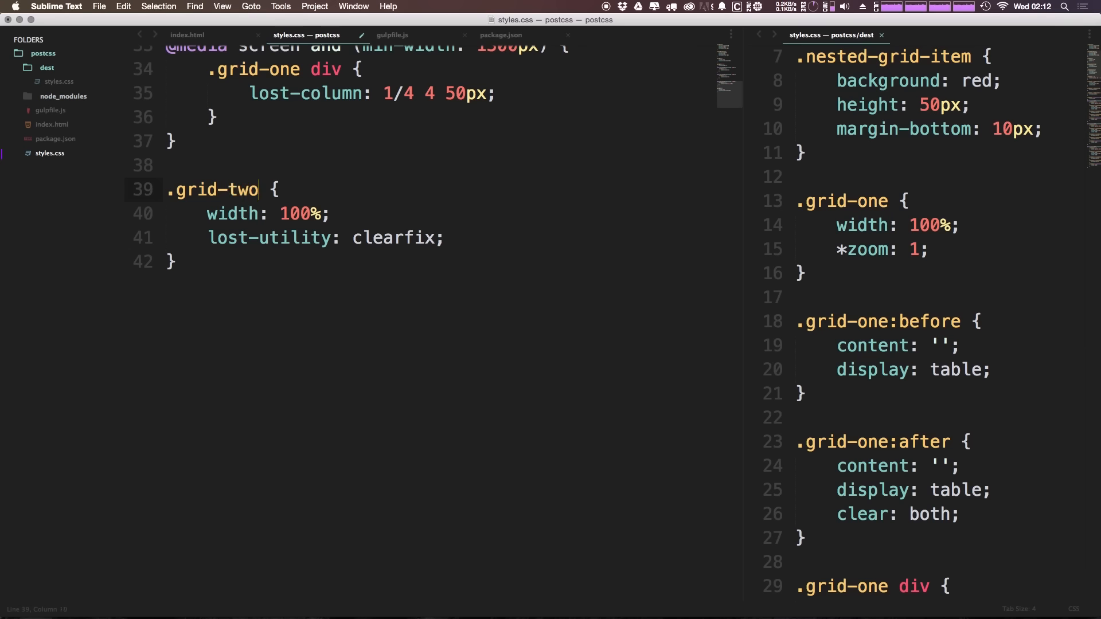
pyautogui.click(271, 213)
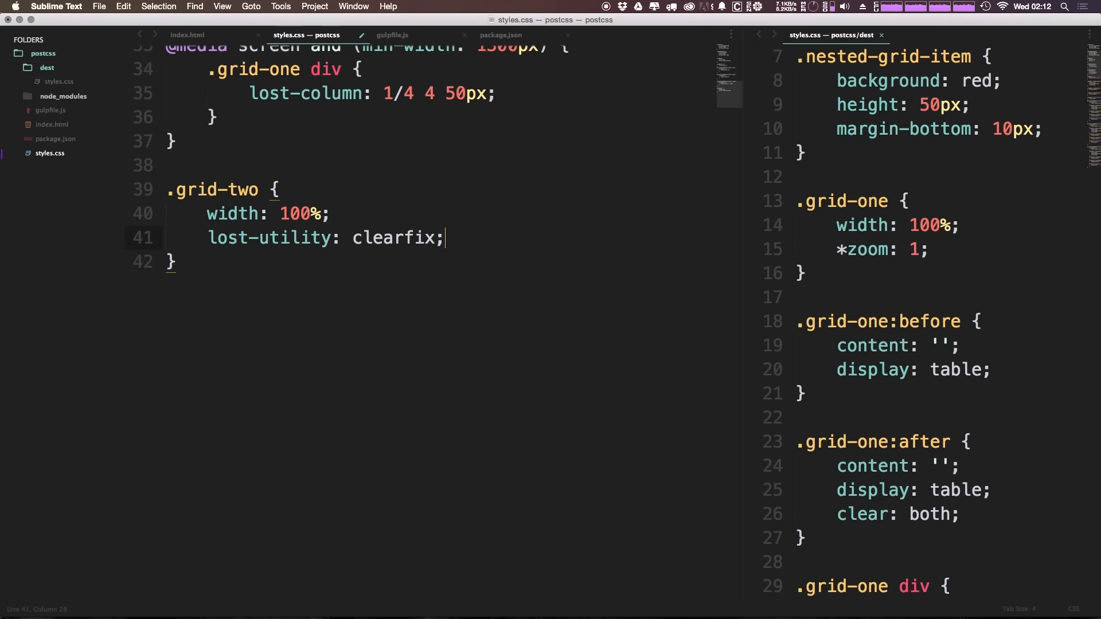
pyautogui.moveTo(390, 192)
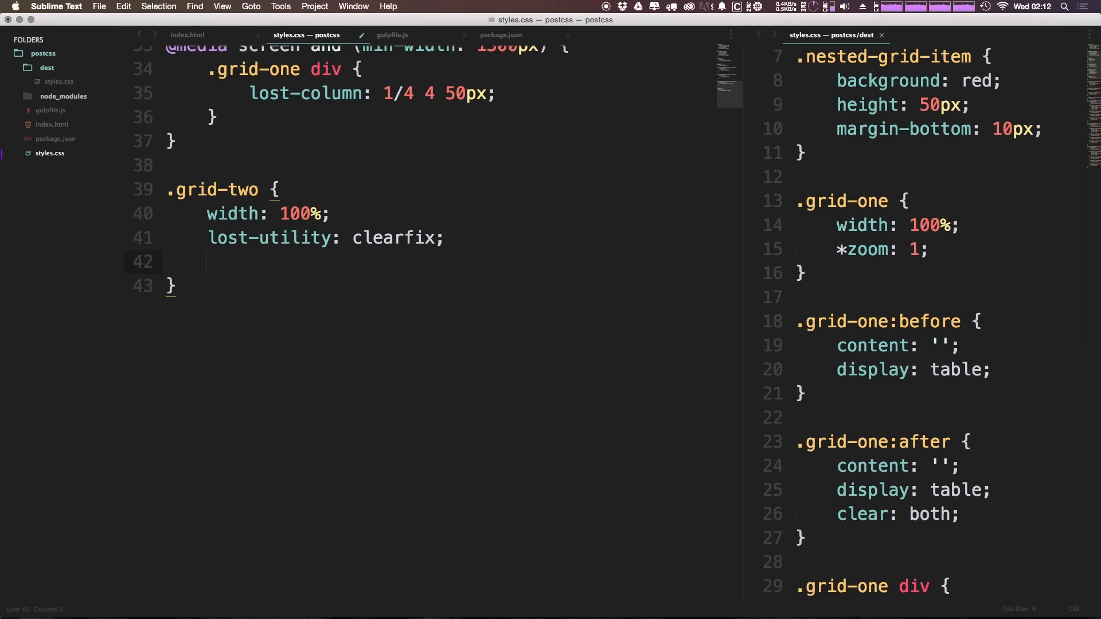
pyautogui.write('heigh')
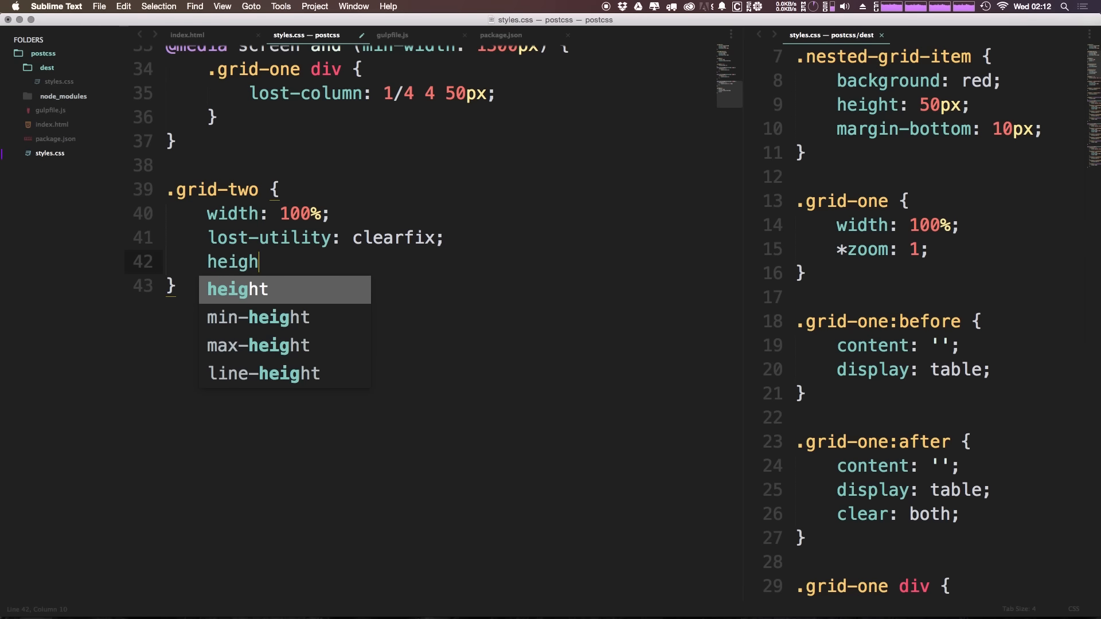
pyautogui.press('tab')
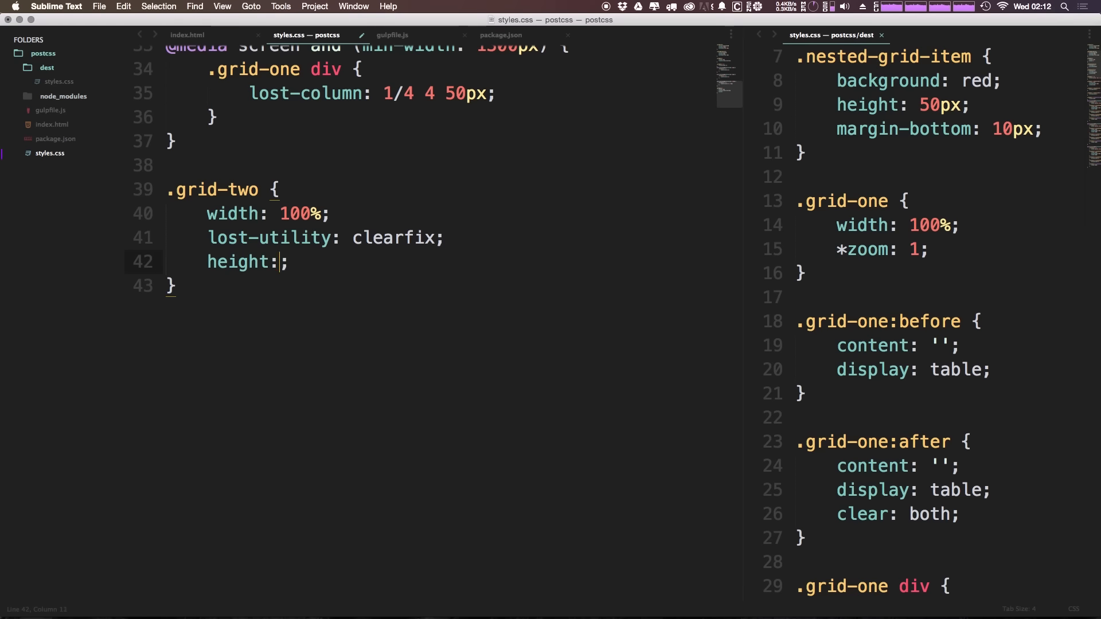
pyautogui.write('500px')
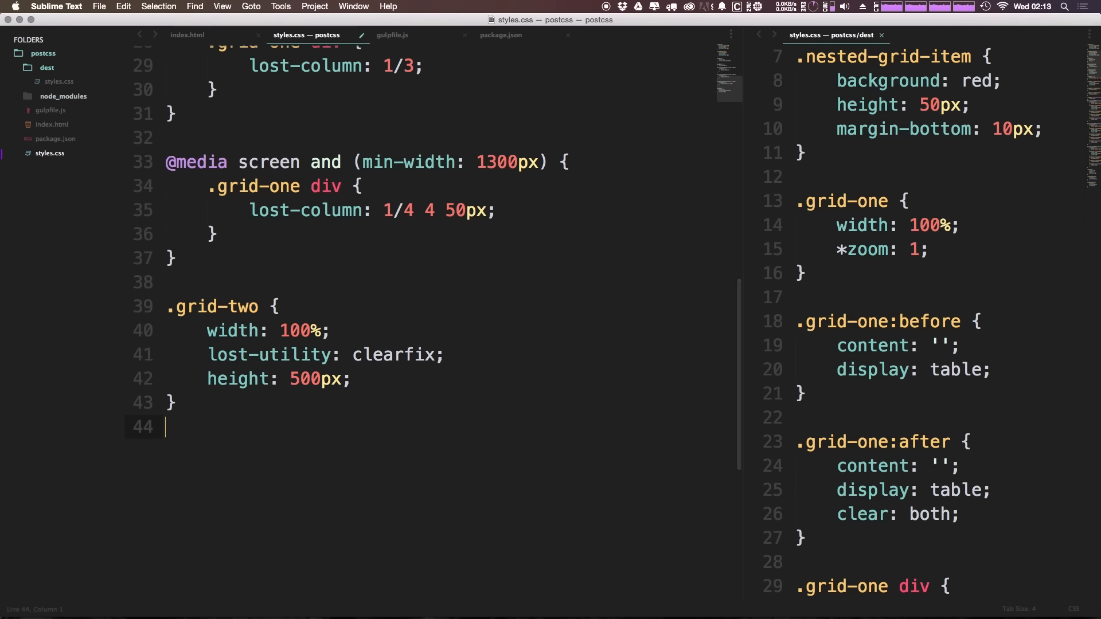
# Write a .grid-two div { lost-row: 1/2; } rule, then return to index.html.
pyautogui.write('.grid-')
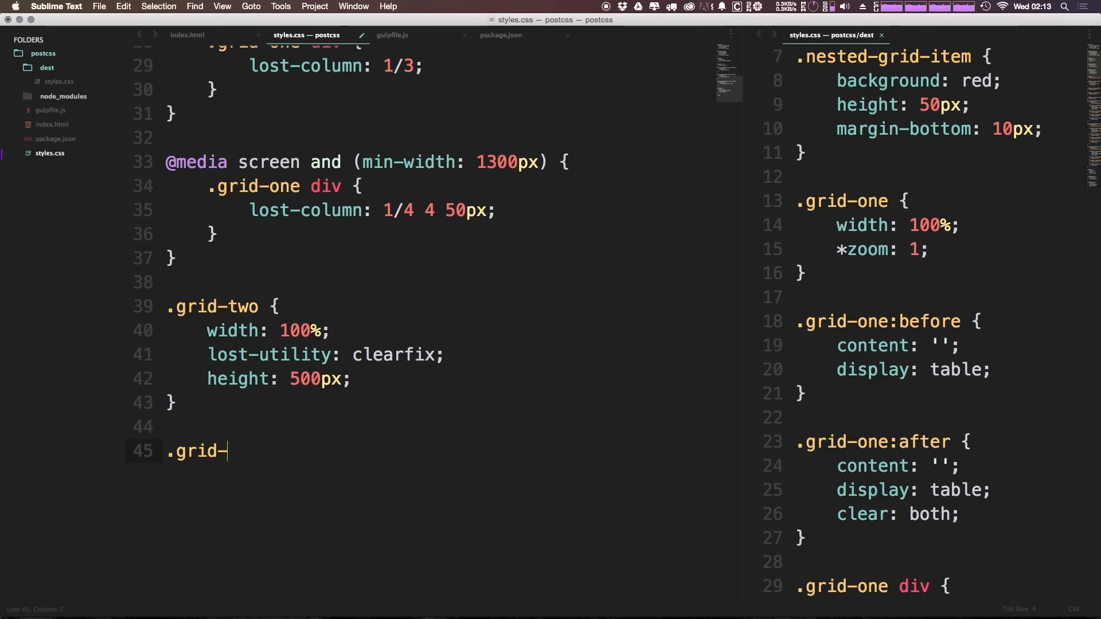
pyautogui.write('two div')
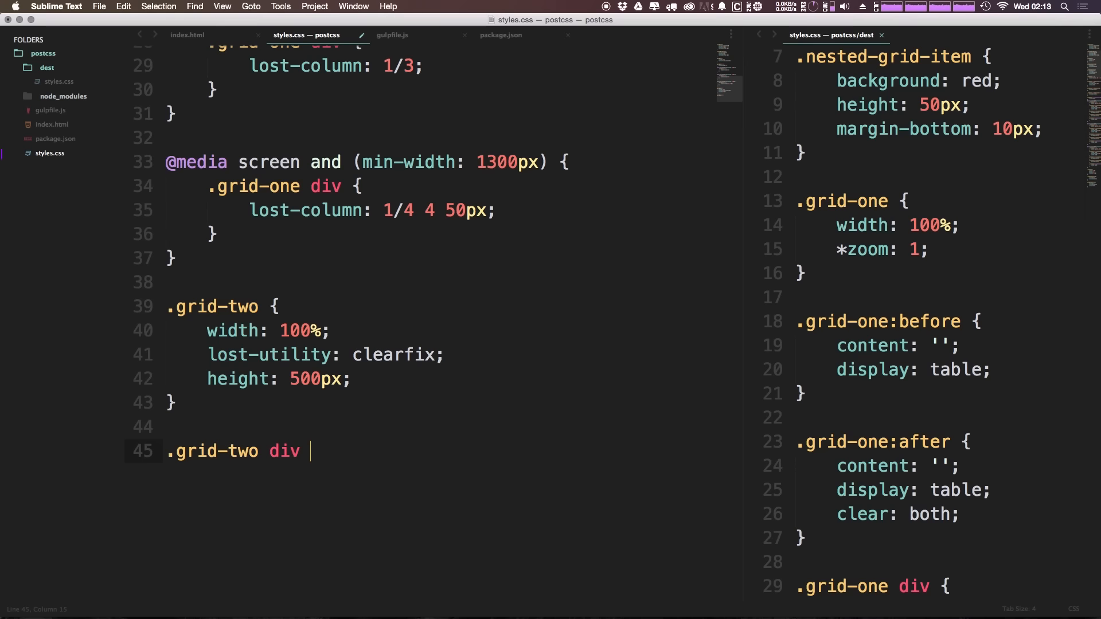
pyautogui.write('{')
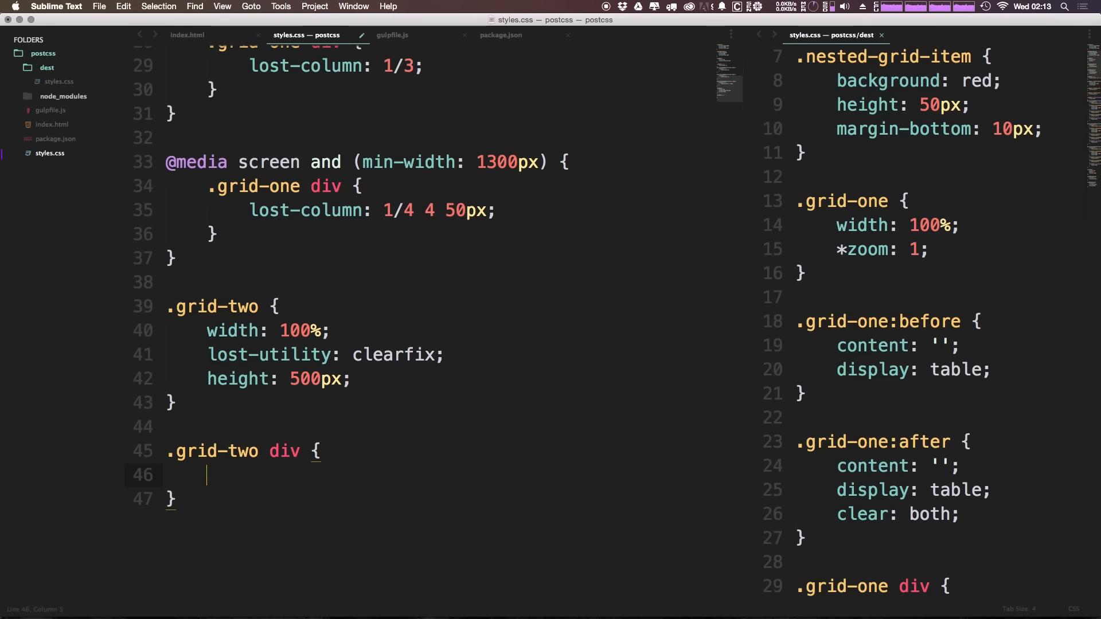
pyautogui.write('lost-row: ;')
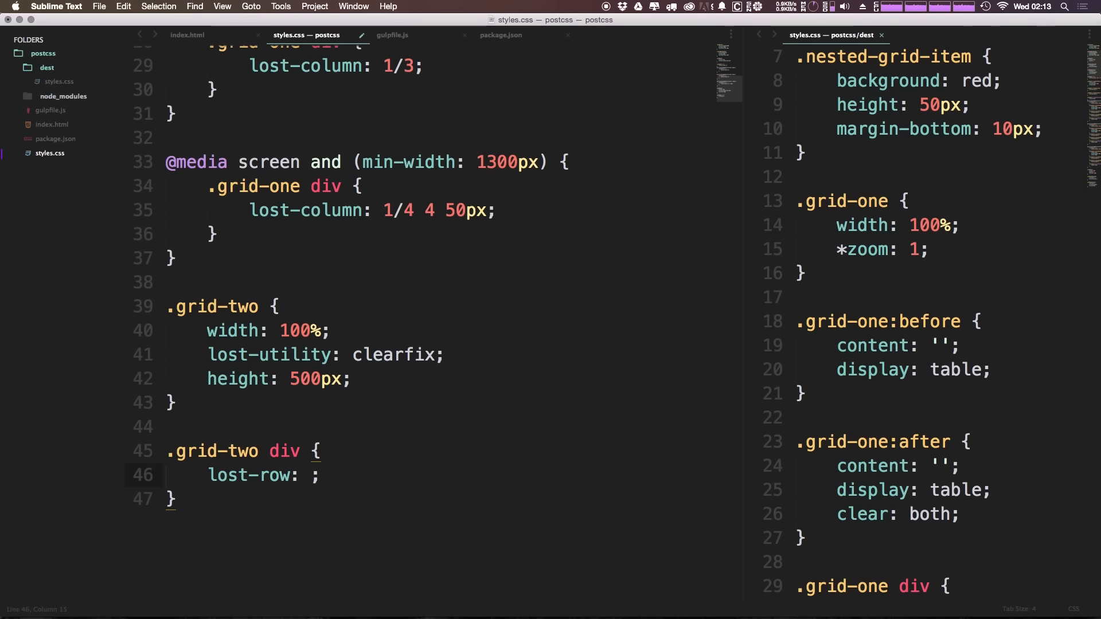
pyautogui.write('1/2')
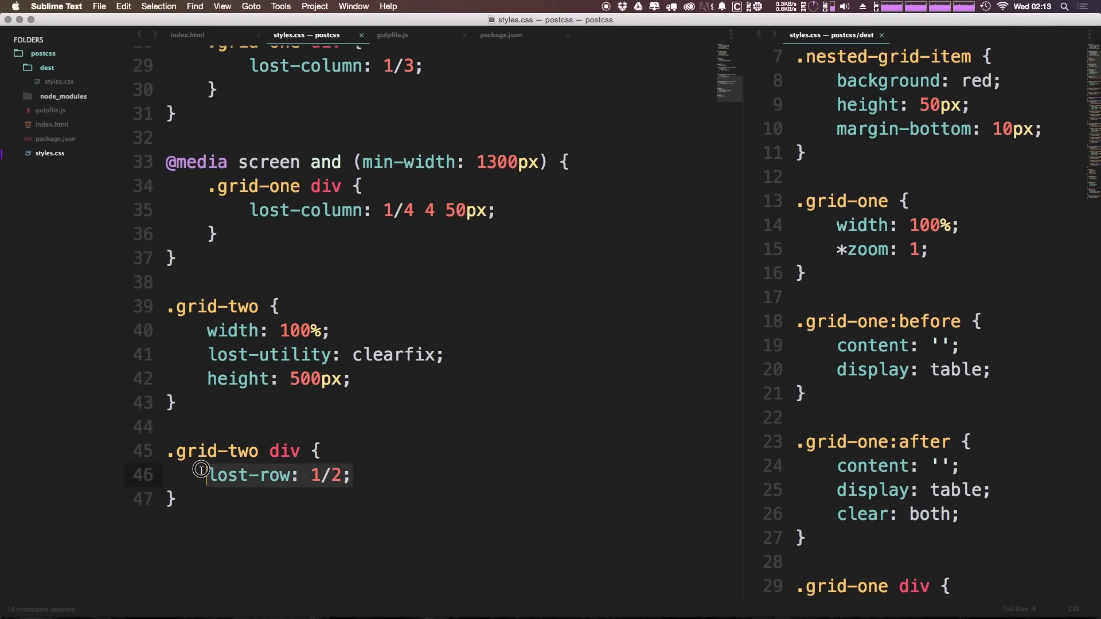
pyautogui.click(388, 381)
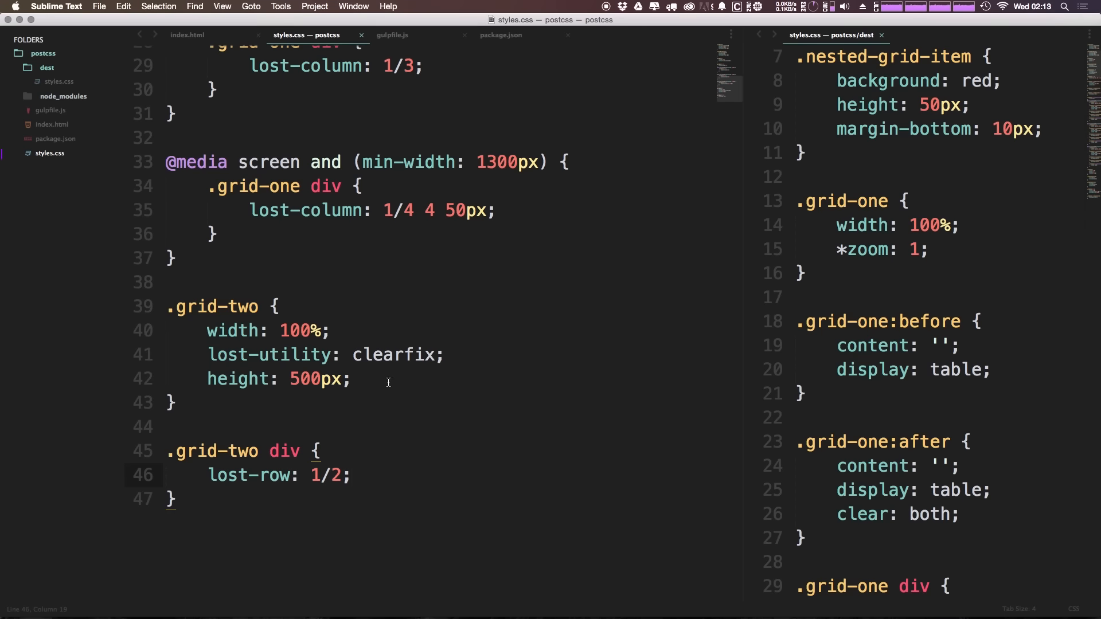
pyautogui.click(187, 34)
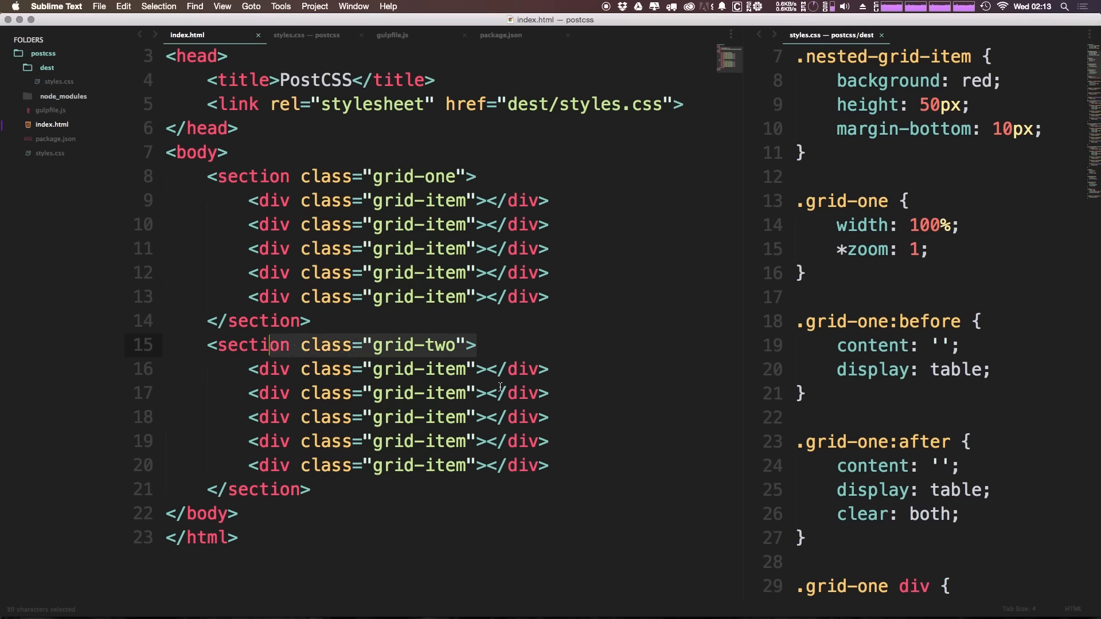
# In Chrome DevTools, expand section.grid-two to show its five grid-item children.
pyautogui.click(507, 440)
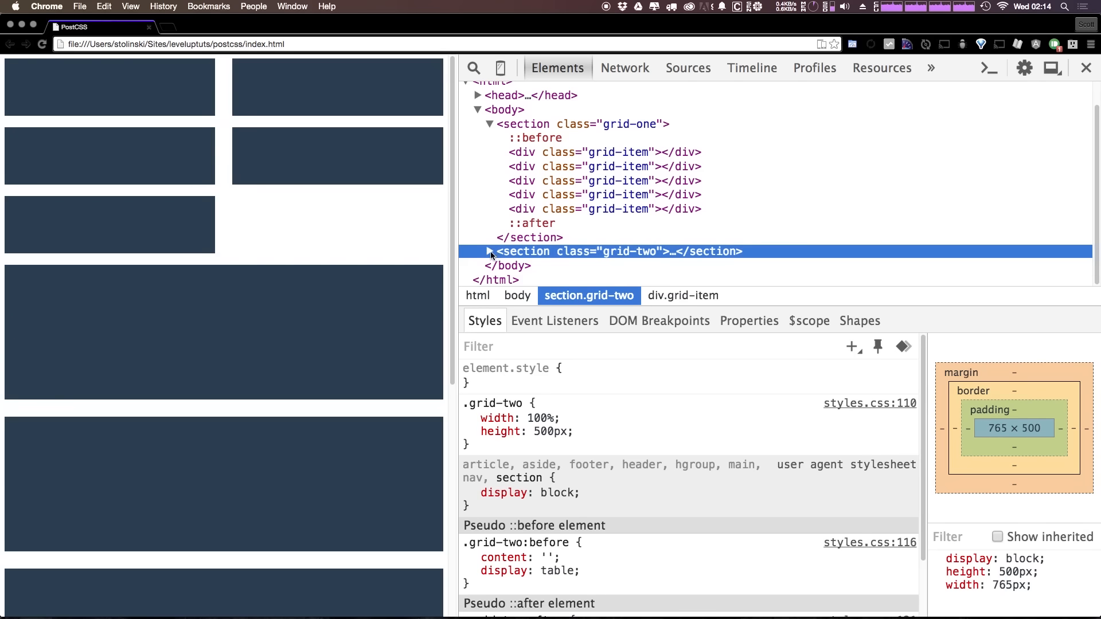
pyautogui.click(490, 251)
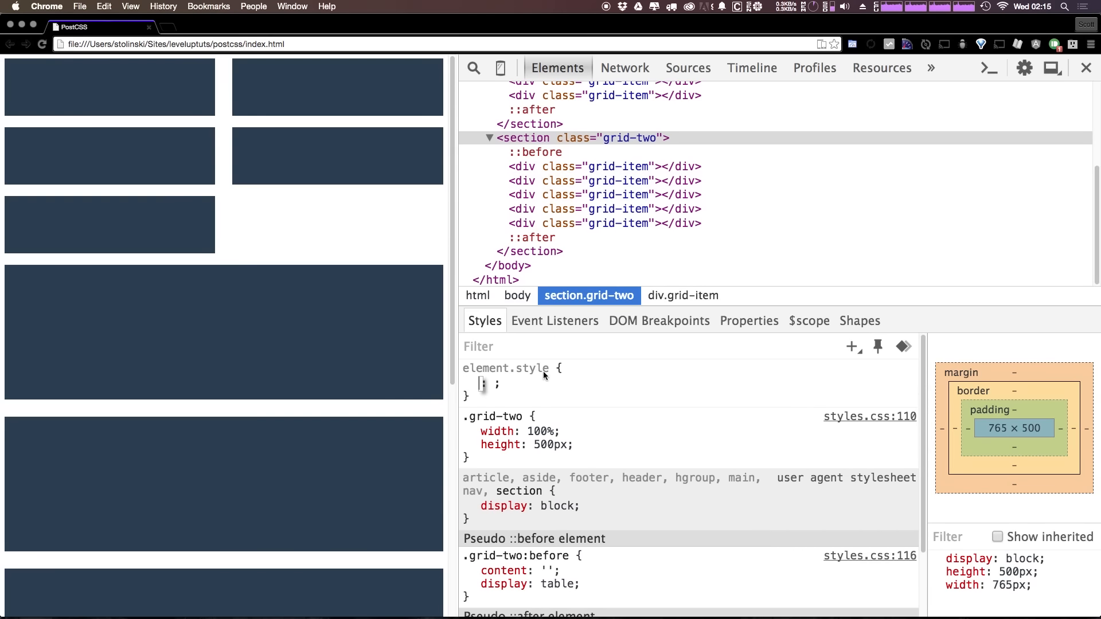
# Add an inline overflow: hidden to the grid-two section, then edit it back to the partial value 'hi'.
pyautogui.write('overflow')
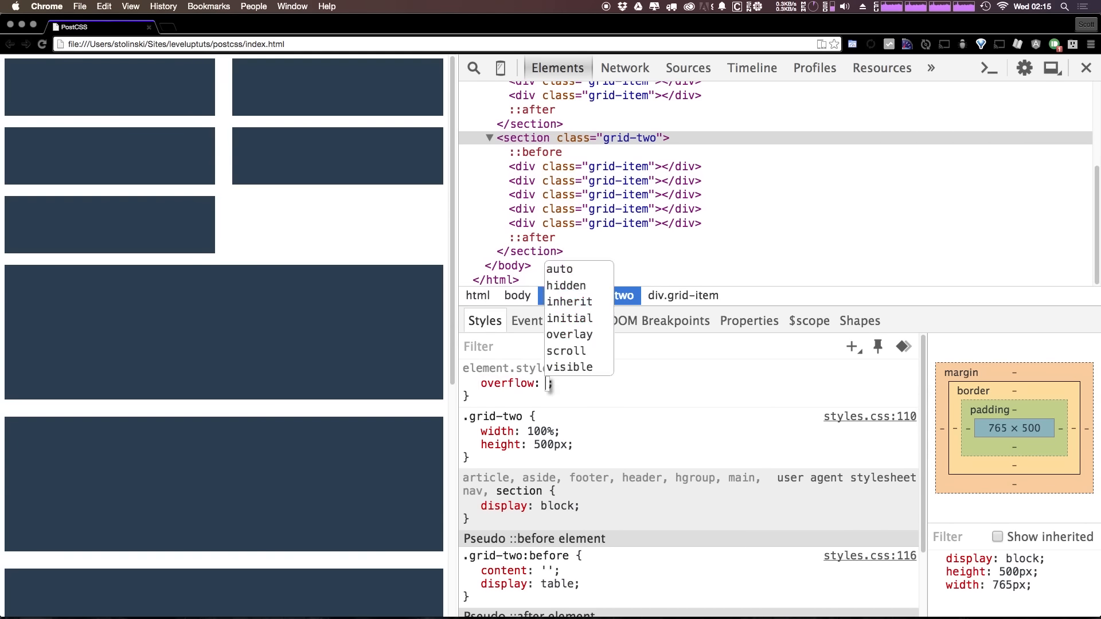
pyautogui.click(565, 285)
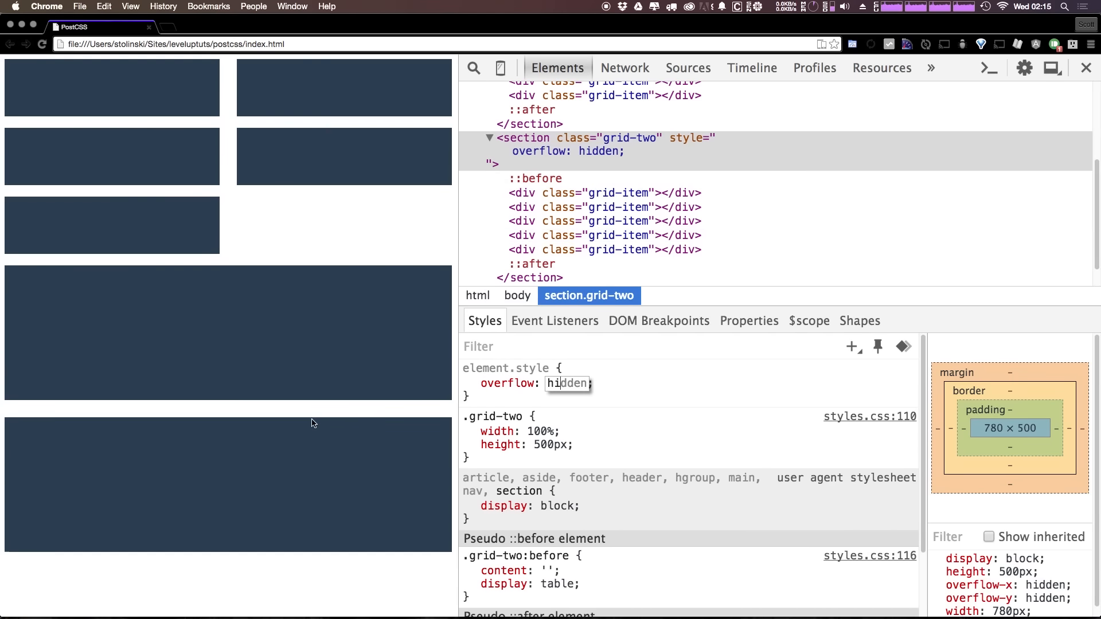
pyautogui.write('hi')
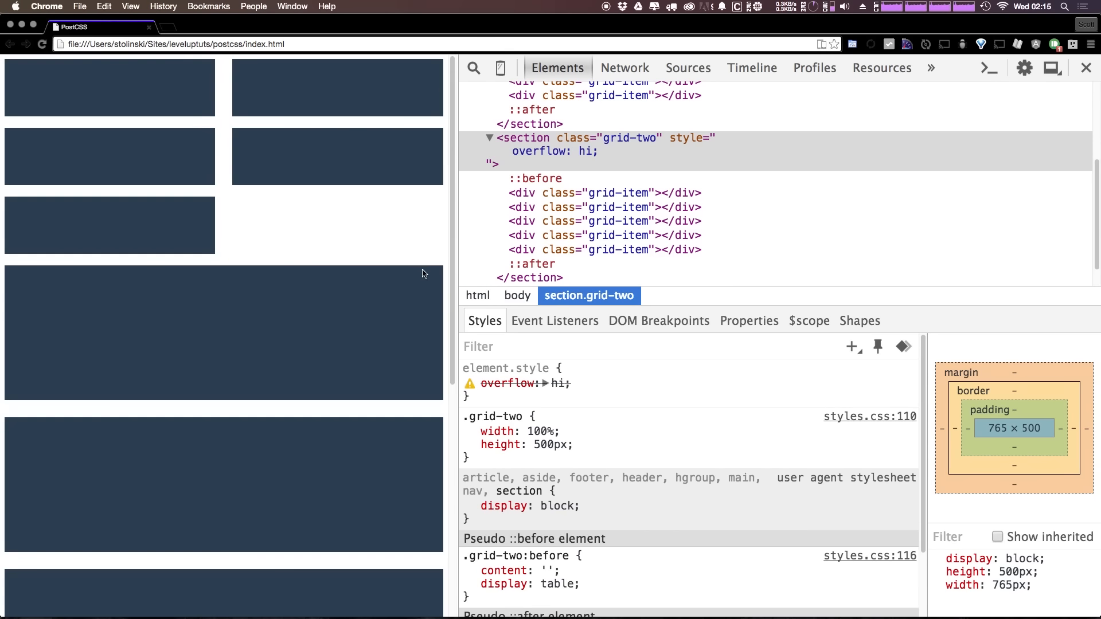
pyautogui.moveTo(429, 274)
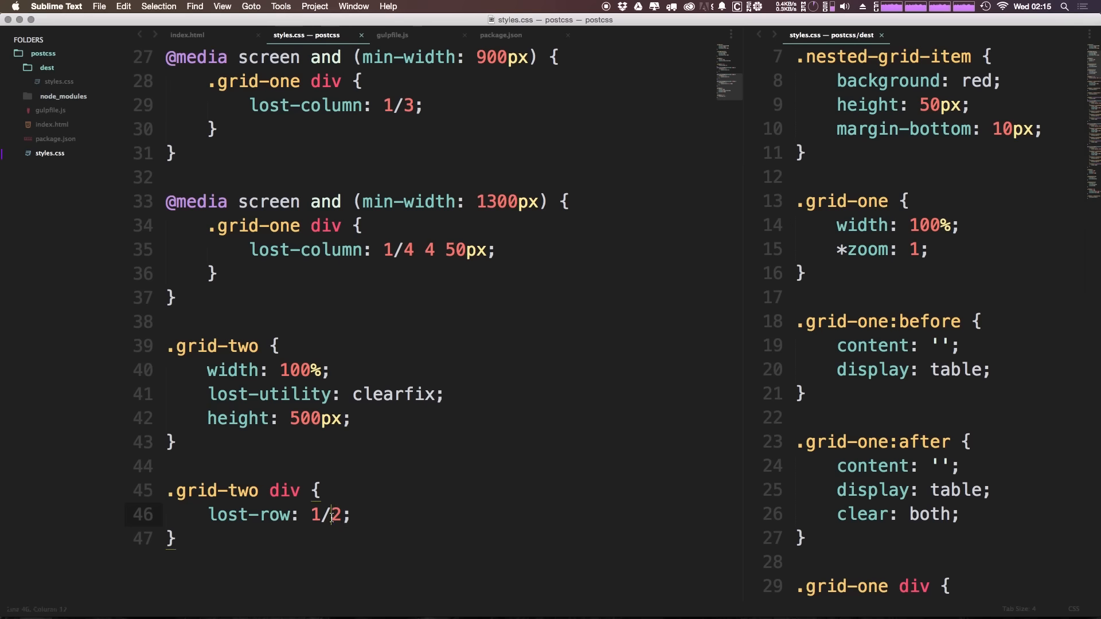
# Change lost-row to 1/5, reload, and inspect the section and last grid-item in DevTools.
pyautogui.write('5')
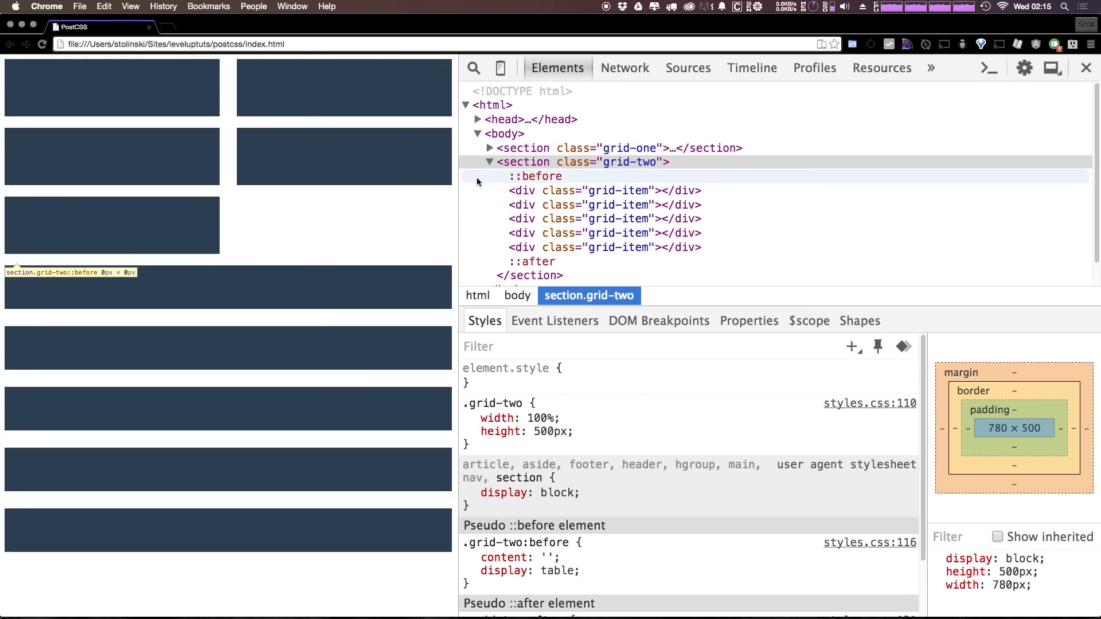
pyautogui.click(604, 190)
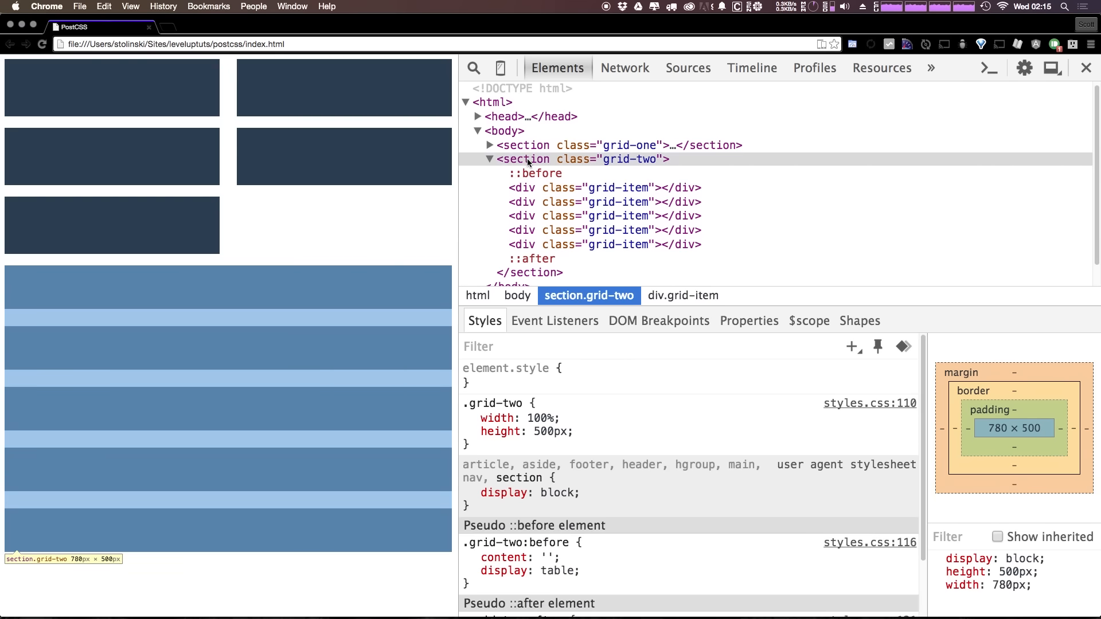
pyautogui.moveTo(543, 231)
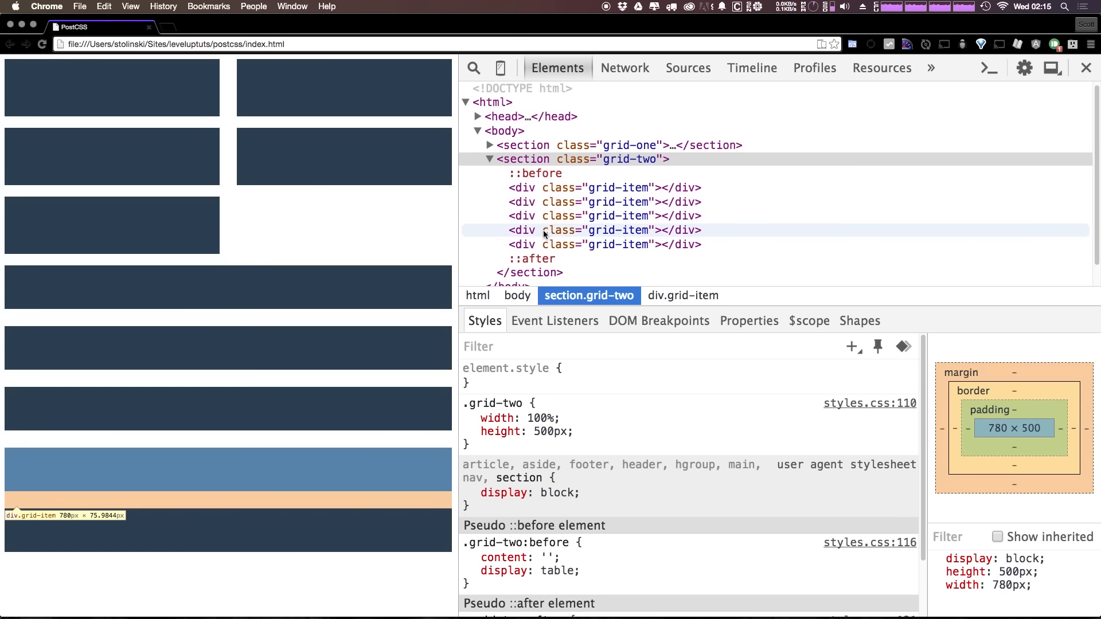
pyautogui.click(605, 245)
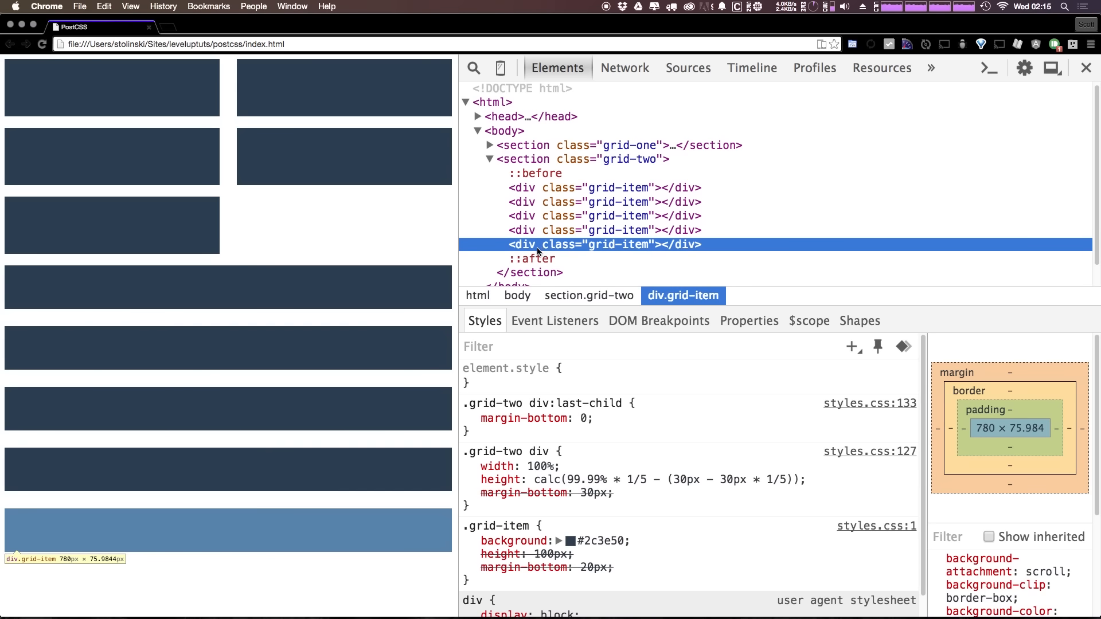
pyautogui.moveTo(179, 372)
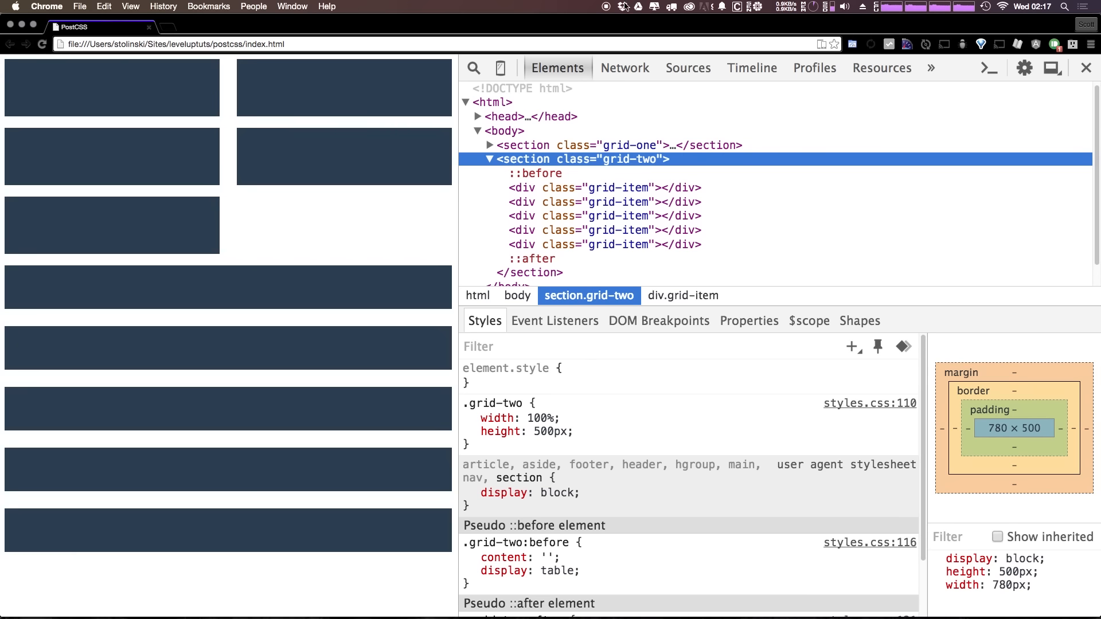
pyautogui.moveTo(622, 6)
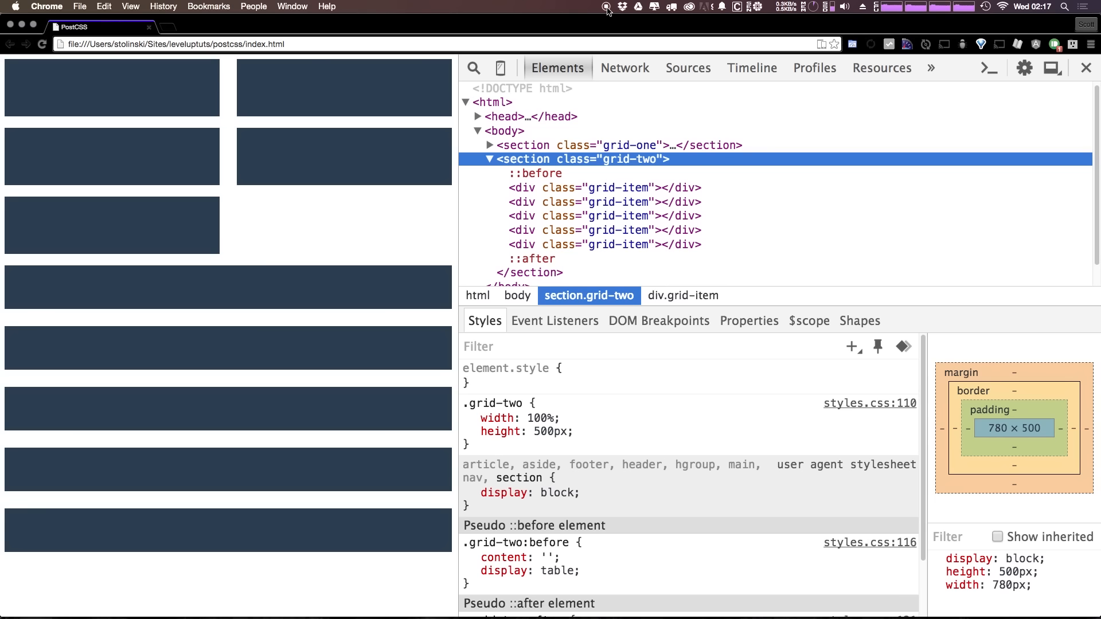
pyautogui.moveTo(607, 9)
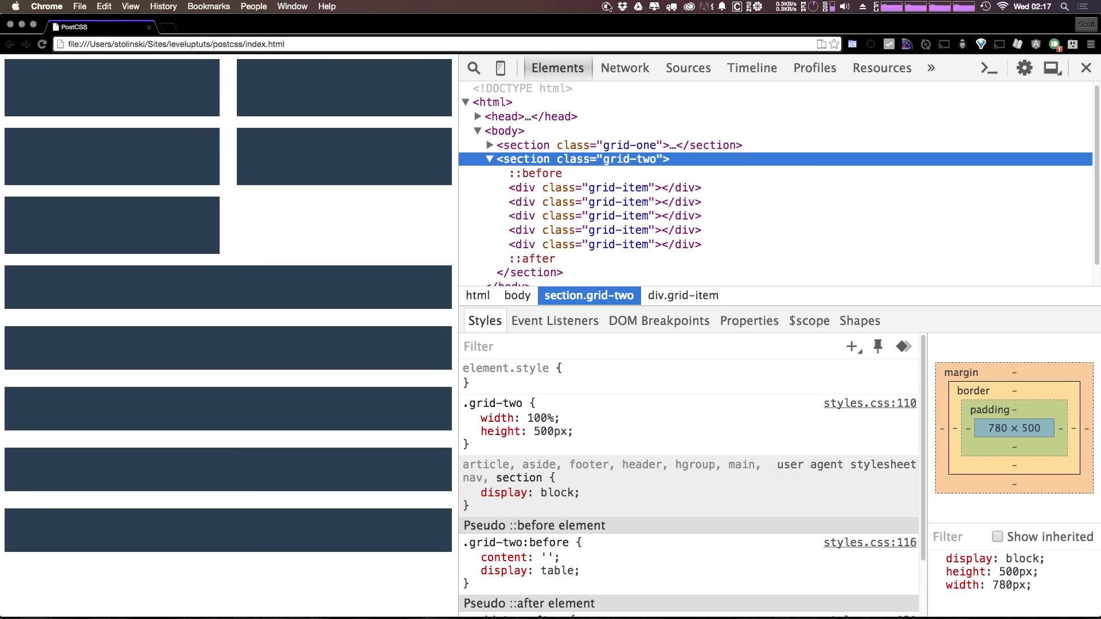